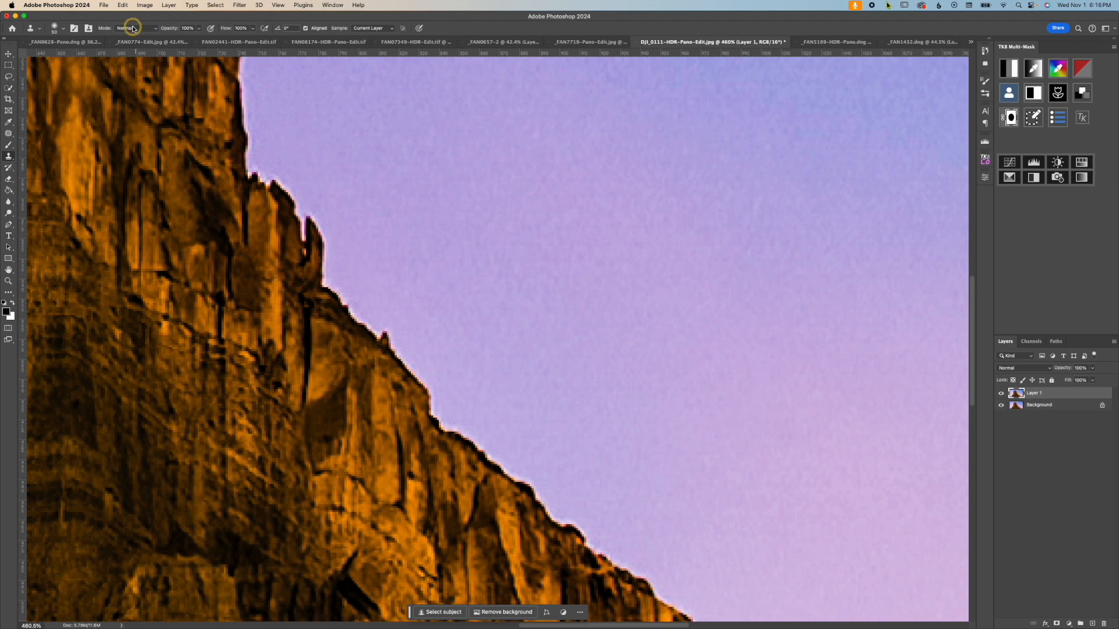
Step: Clone sky over the cliff edge with Darker Color blending and bring up the cracked-mud photo
{"action": "left_click", "coordinate": [133, 28]}
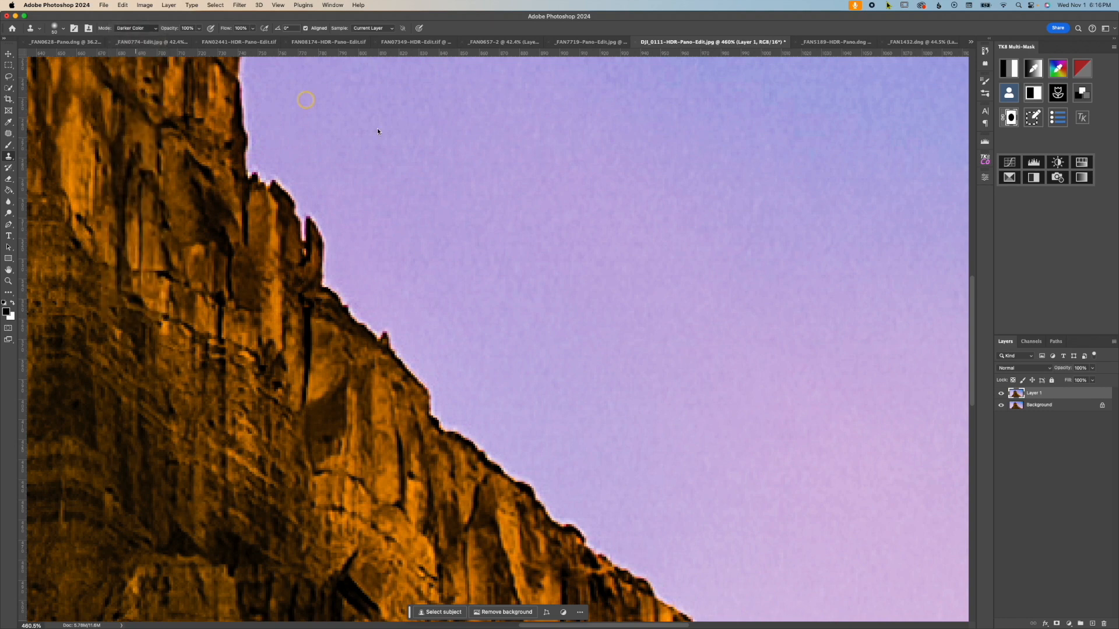
{"action": "mouse_move", "coordinate": [461, 272]}
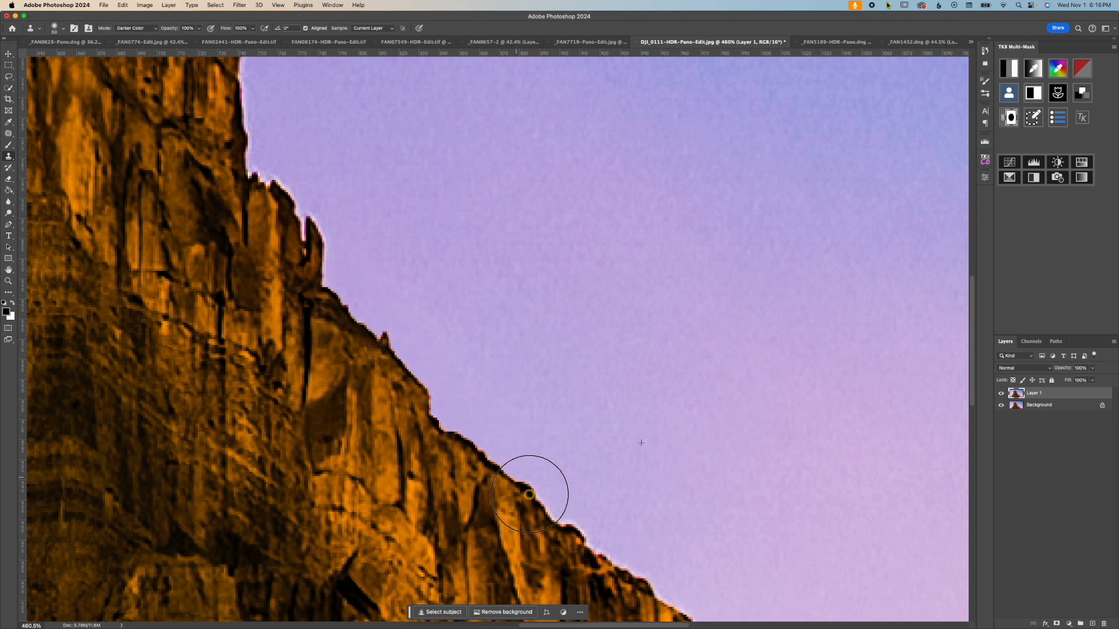
{"action": "left_click", "coordinate": [907, 42]}
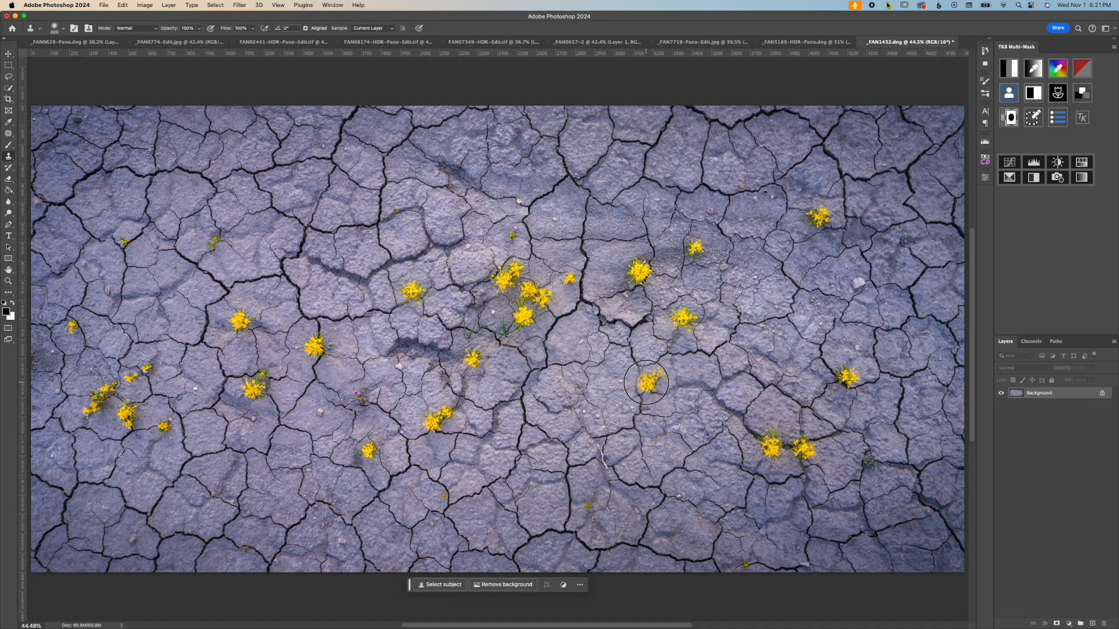
Step: Bring up the storm-lit sand dune panorama for healing
{"action": "left_click", "coordinate": [770, 42]}
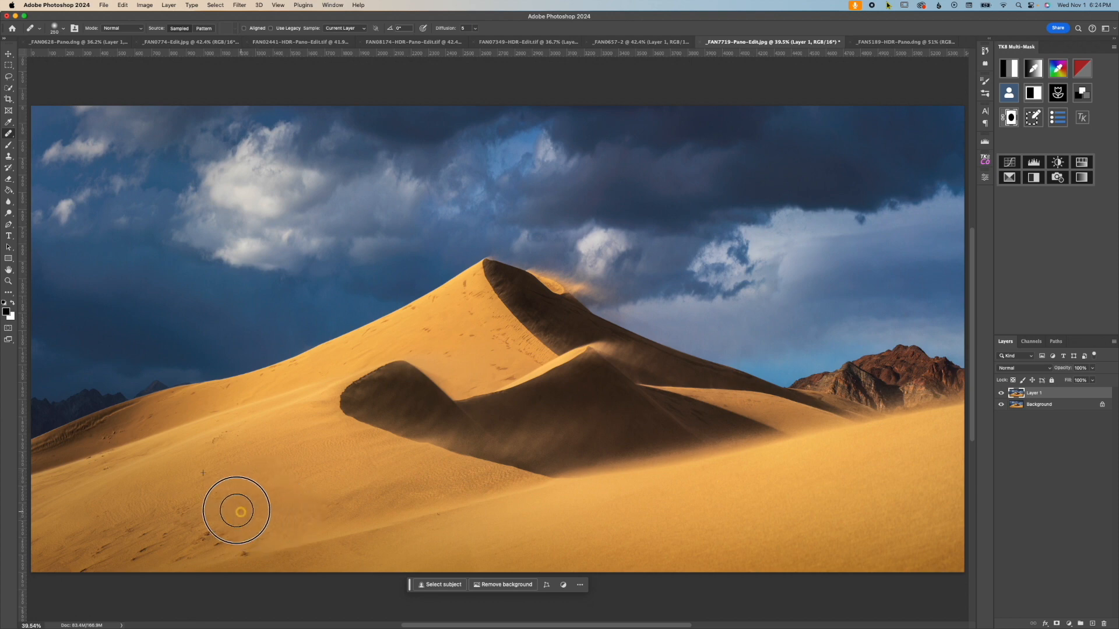
{"action": "mouse_move", "coordinate": [275, 300]}
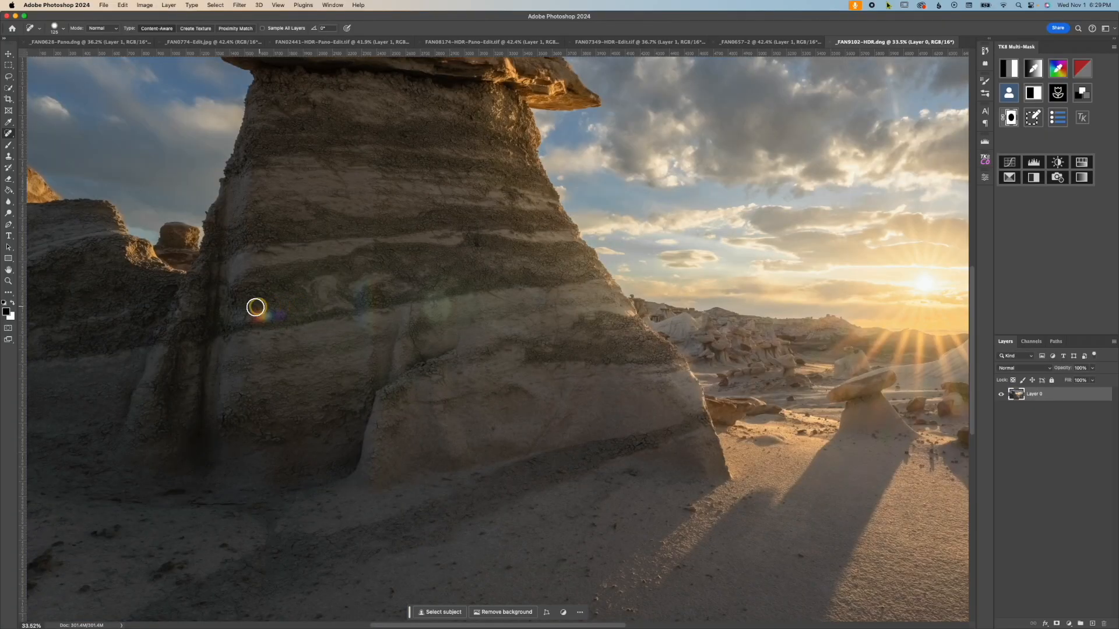
Step: Spot-heal the ridge line, the spot beside the rock spire and the blue blemish on the red rock
{"action": "left_click", "coordinate": [888, 42]}
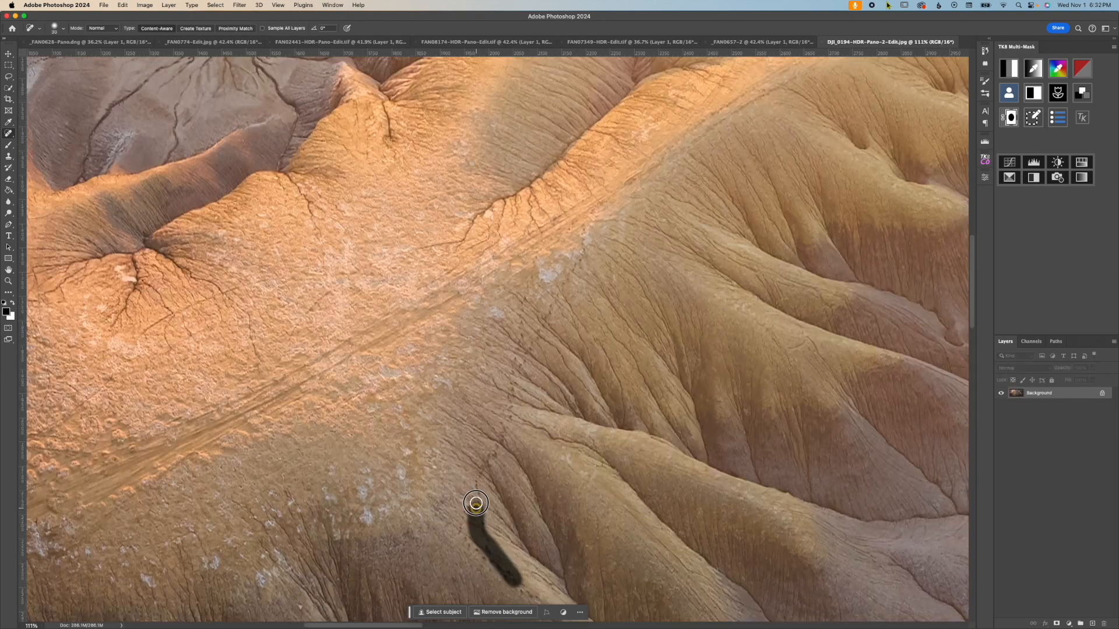
{"action": "left_click_drag", "start_coordinate": [476, 504], "coordinate": [553, 295]}
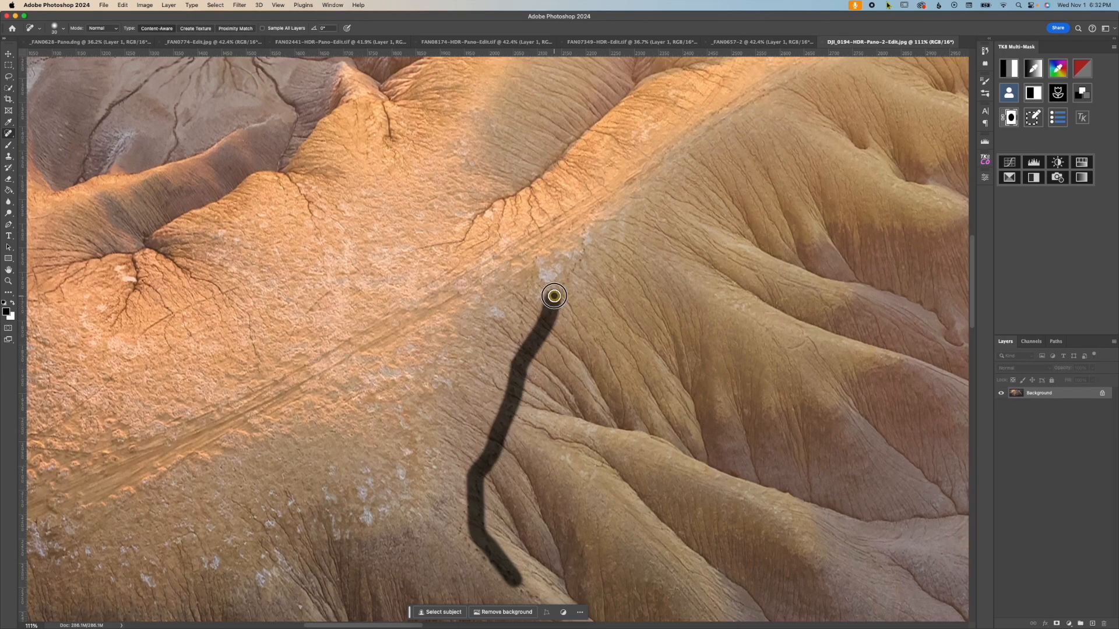
{"action": "left_click", "coordinate": [892, 42]}
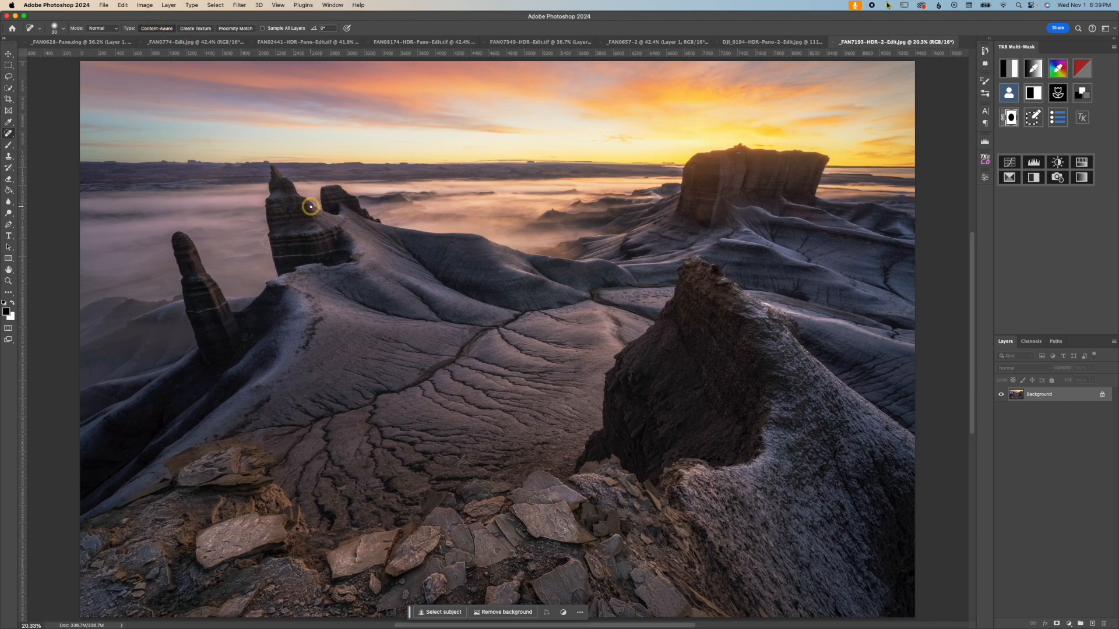
{"action": "left_click", "coordinate": [892, 42]}
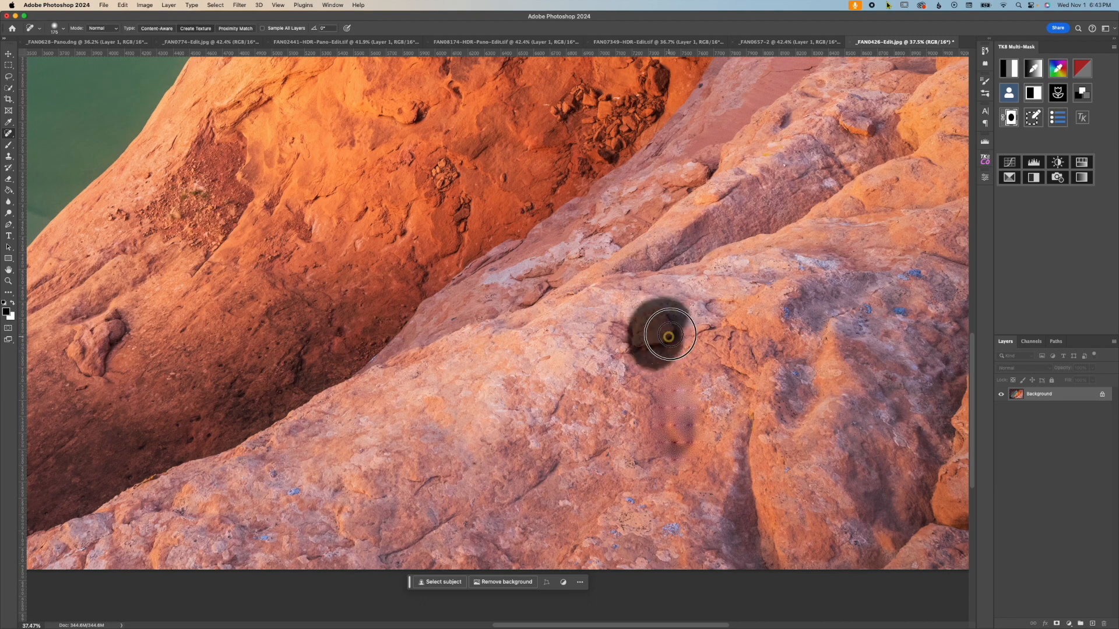
{"action": "left_click", "coordinate": [874, 42]}
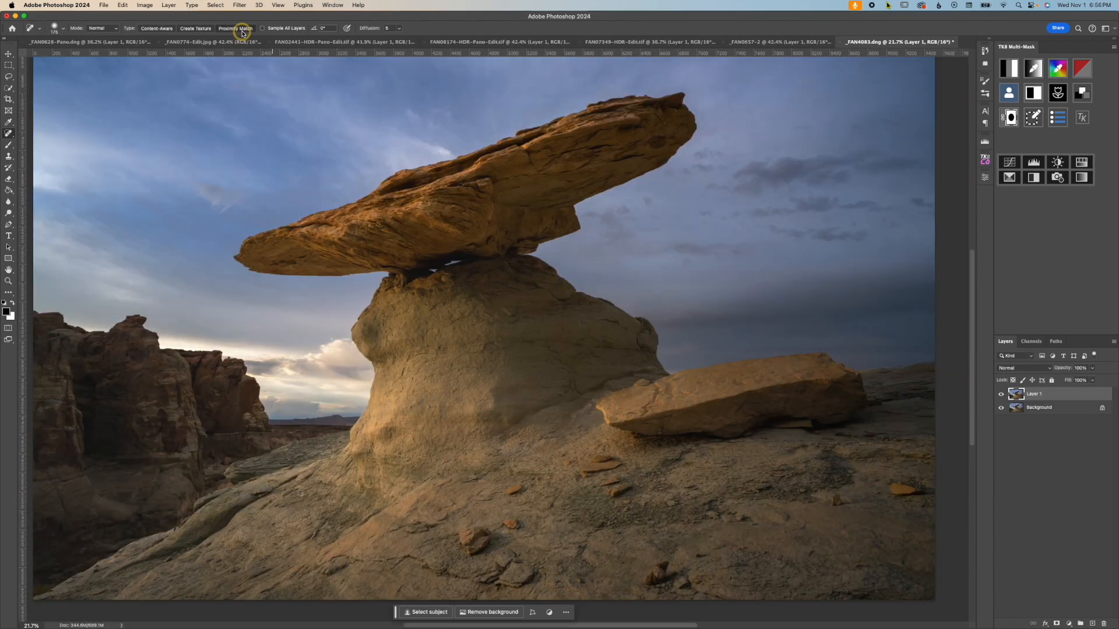
{"action": "mouse_move", "coordinate": [539, 448]}
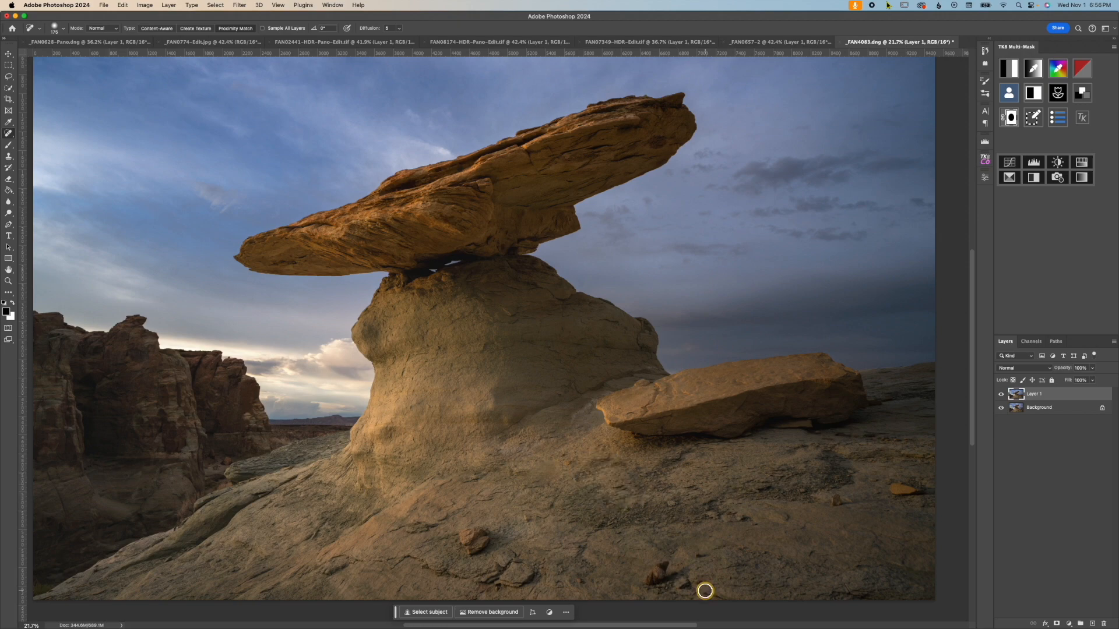
Step: Heal a stone near the bottom edge, then outline a Patch Tool area in the dark foreground
{"action": "left_click", "coordinate": [10, 132]}
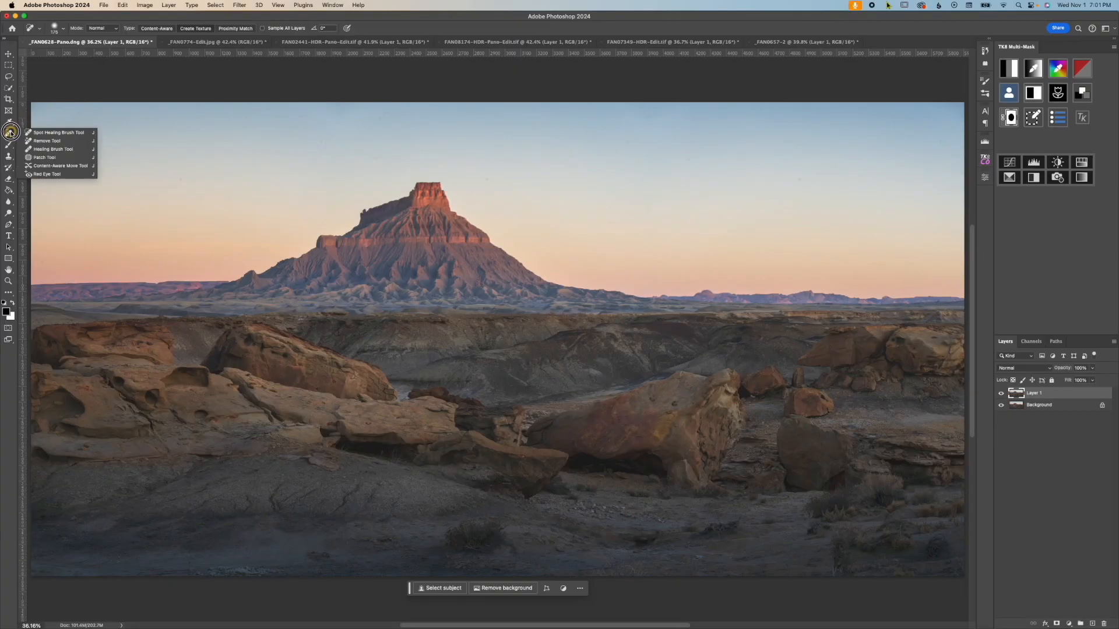
{"action": "left_click", "coordinate": [46, 158]}
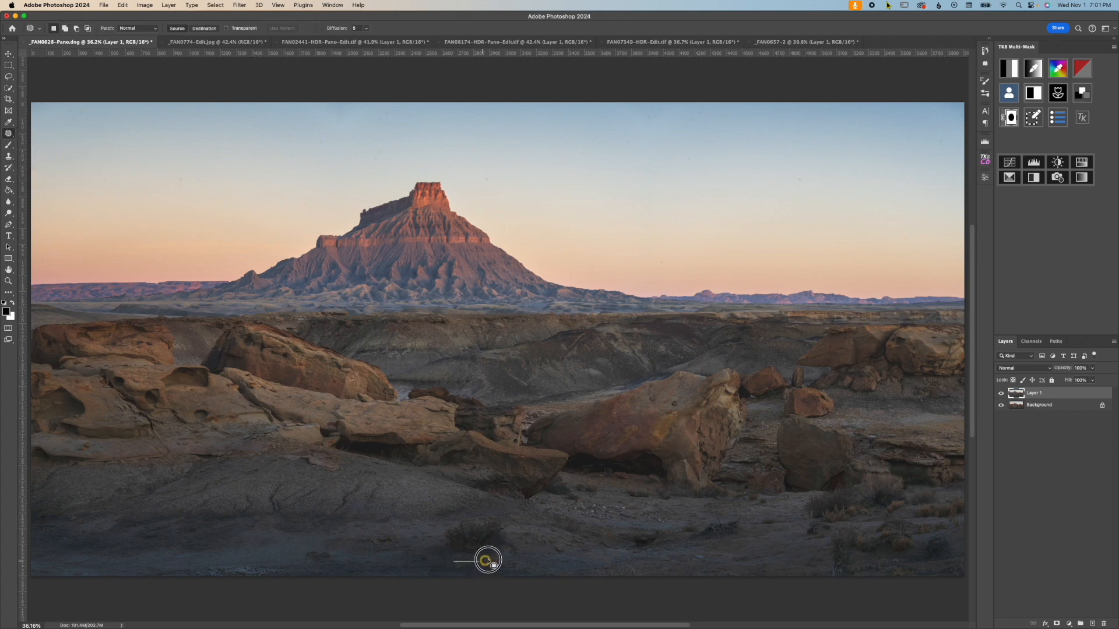
{"action": "left_click_drag", "start_coordinate": [488, 560], "coordinate": [439, 542]}
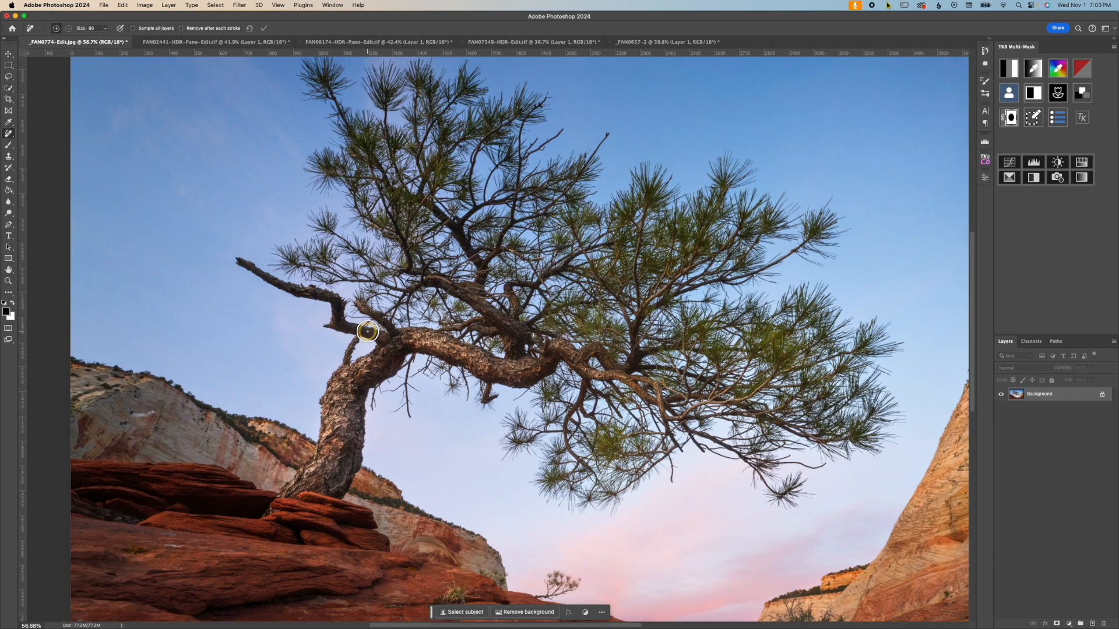
Step: Paint the Remove Tool over the broken twig on the pine trunk in two strokes
{"action": "left_click_drag", "start_coordinate": [386, 336], "coordinate": [339, 298]}
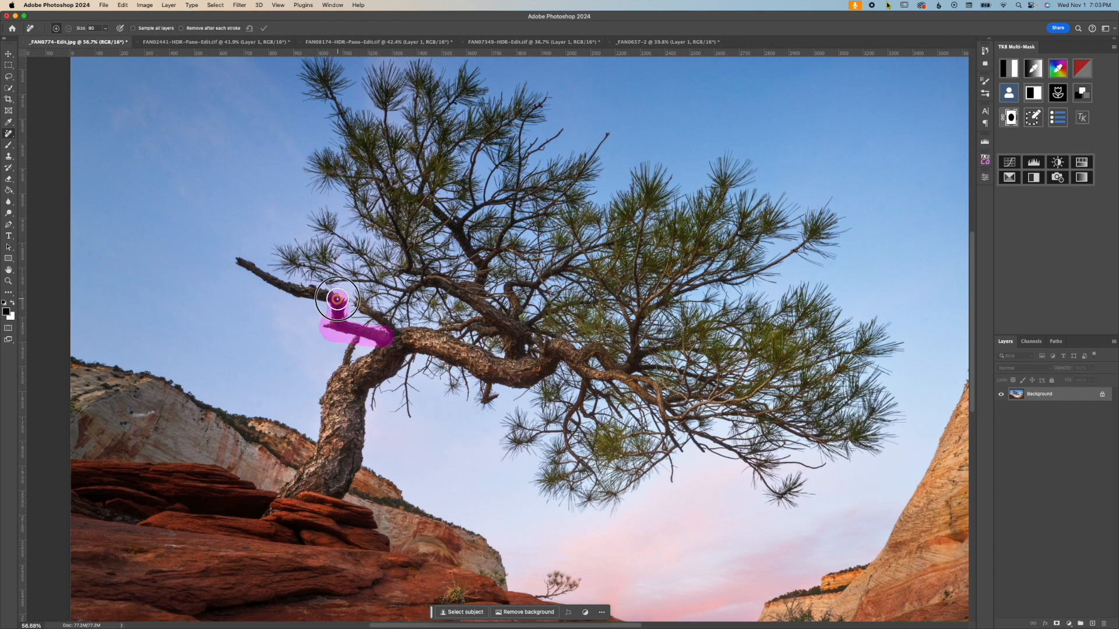
{"action": "left_click_drag", "start_coordinate": [337, 299], "coordinate": [237, 261]}
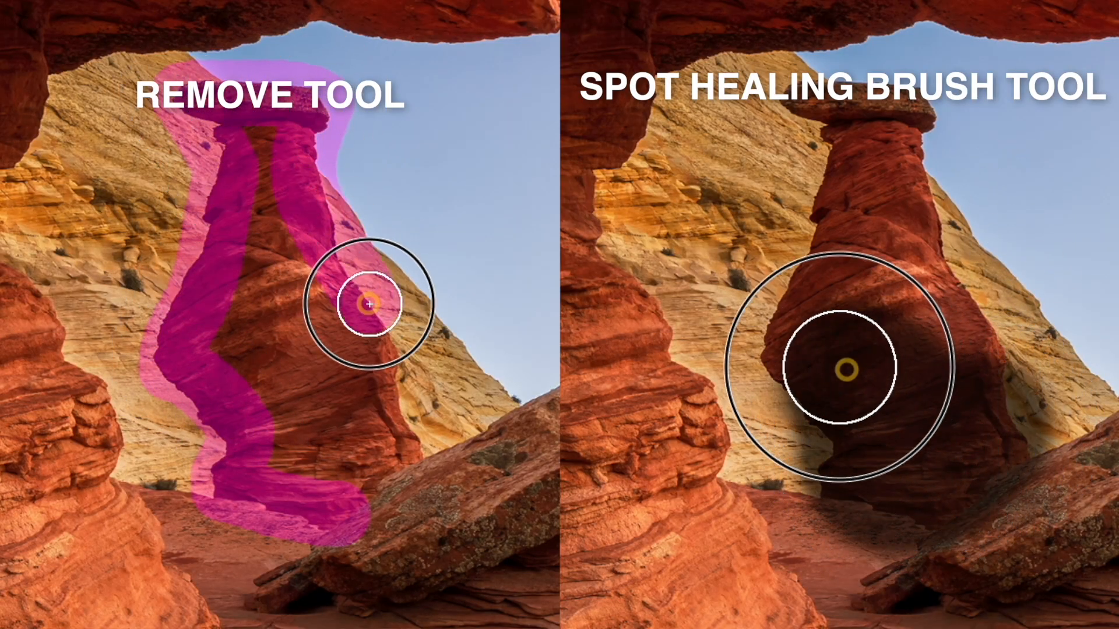
{"action": "left_click", "coordinate": [332, 4]}
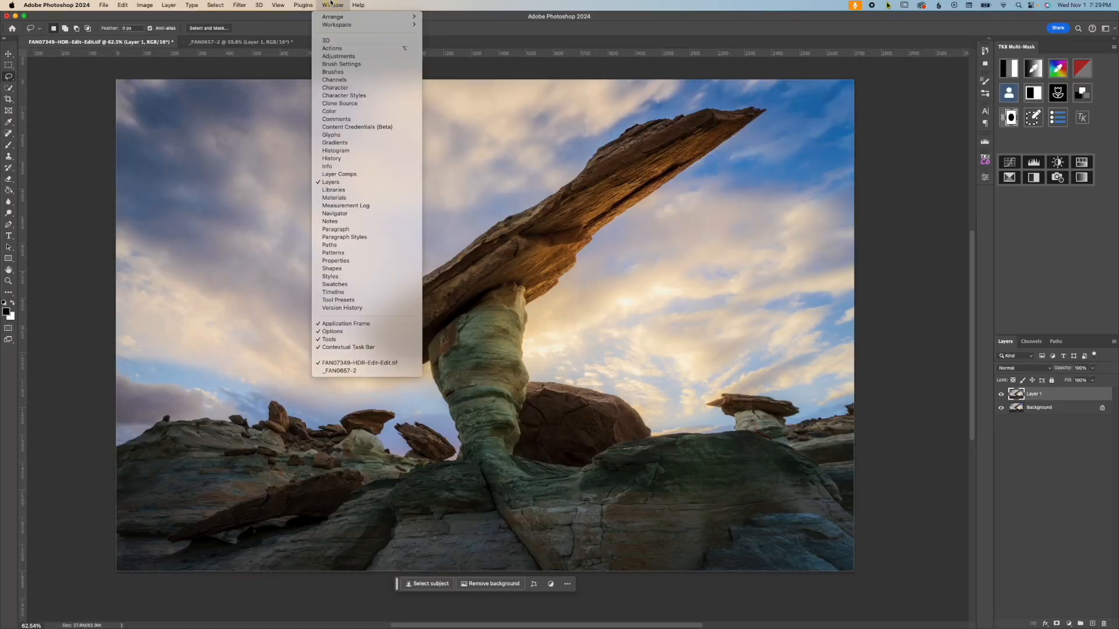
{"action": "mouse_move", "coordinate": [516, 411]}
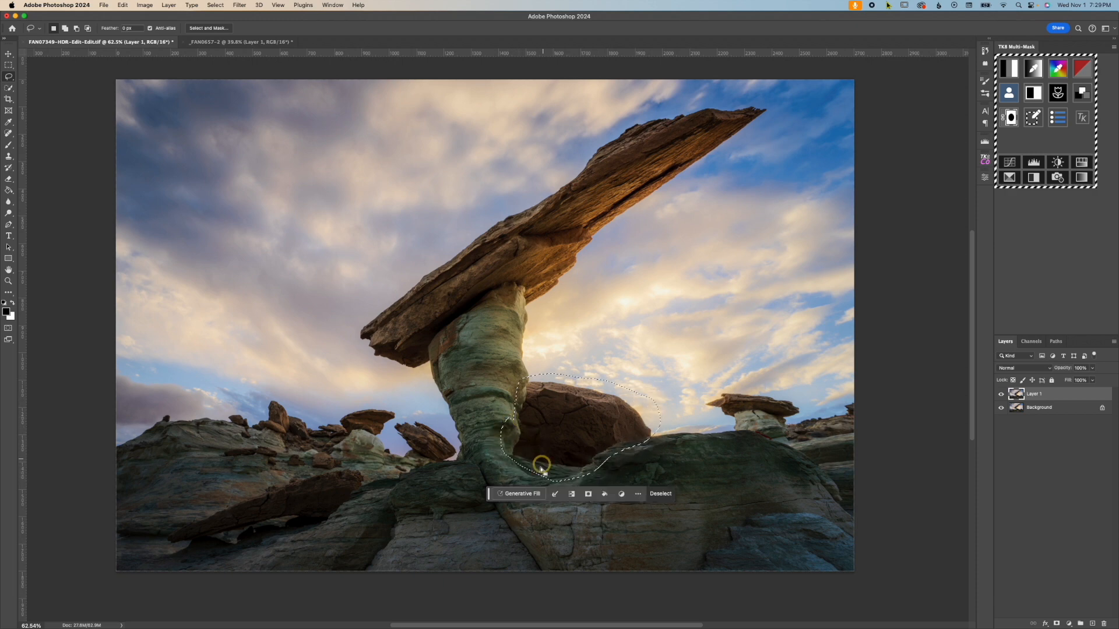
Step: Generate a promptless fill over the lassoed boulder, then bring up the rainbow panorama
{"action": "left_click", "coordinate": [520, 495]}
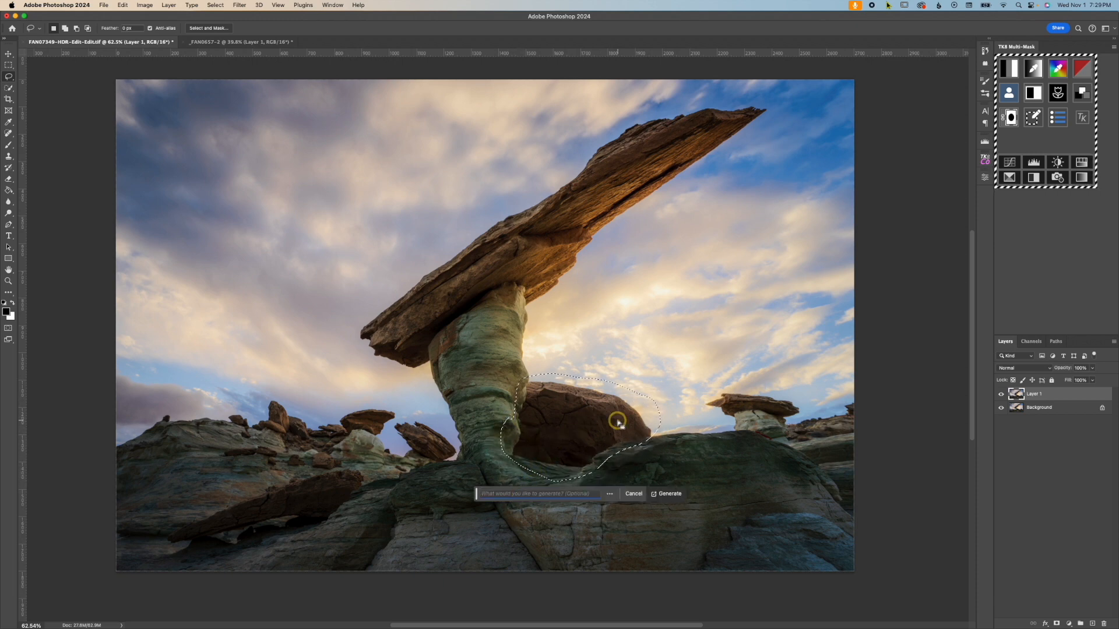
{"action": "left_click", "coordinate": [668, 493]}
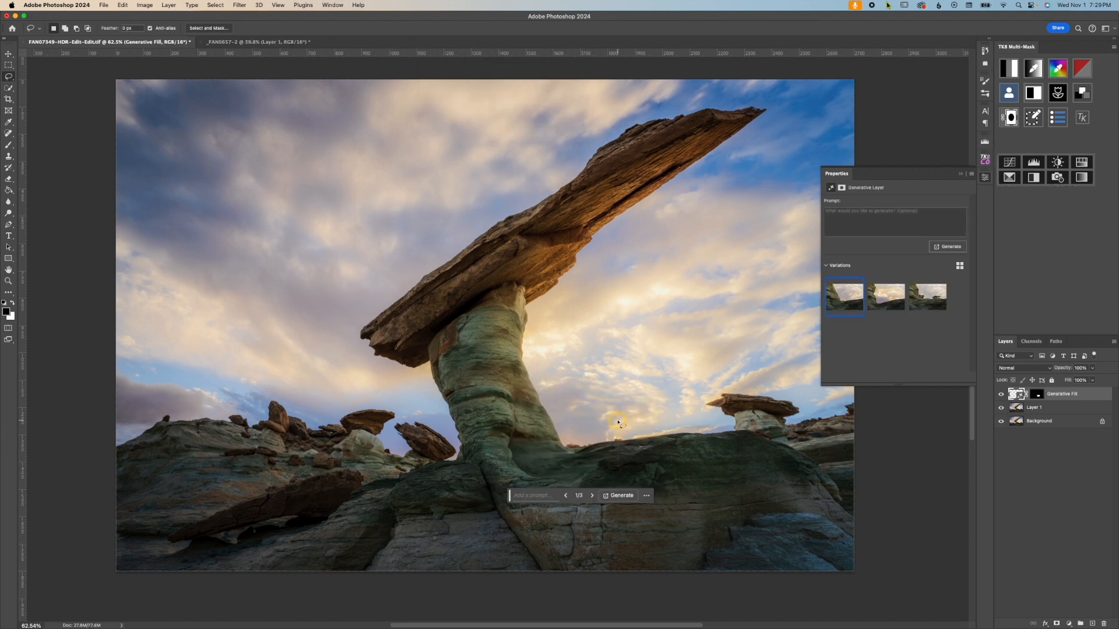
{"action": "left_click", "coordinate": [546, 42]}
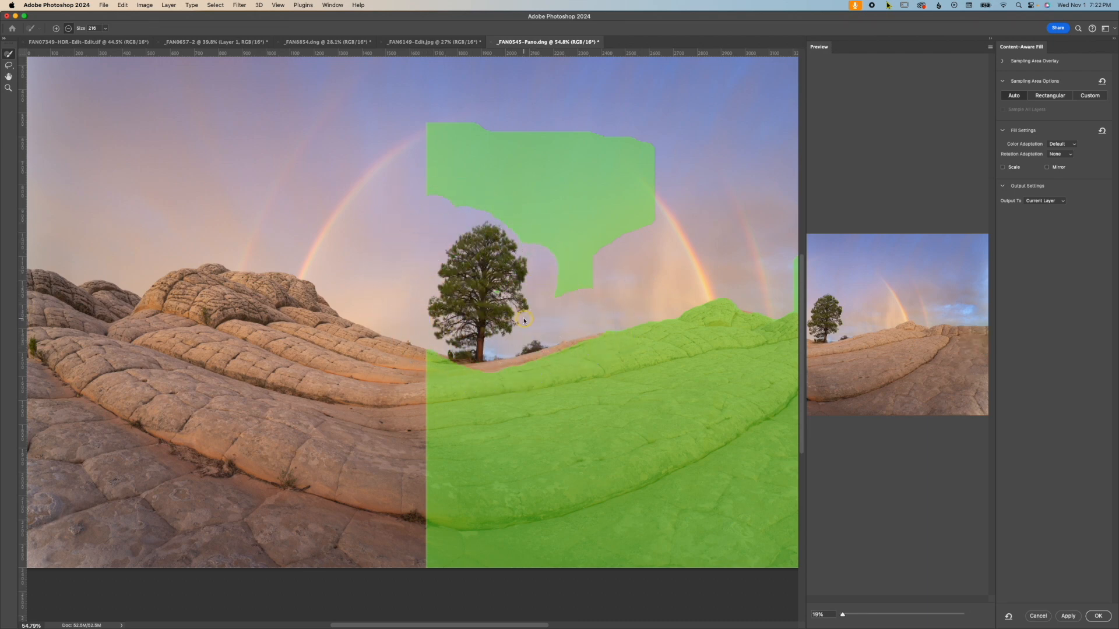
Step: Bring up the autumn tundra photo after the content-aware fill
{"action": "left_click", "coordinate": [431, 41]}
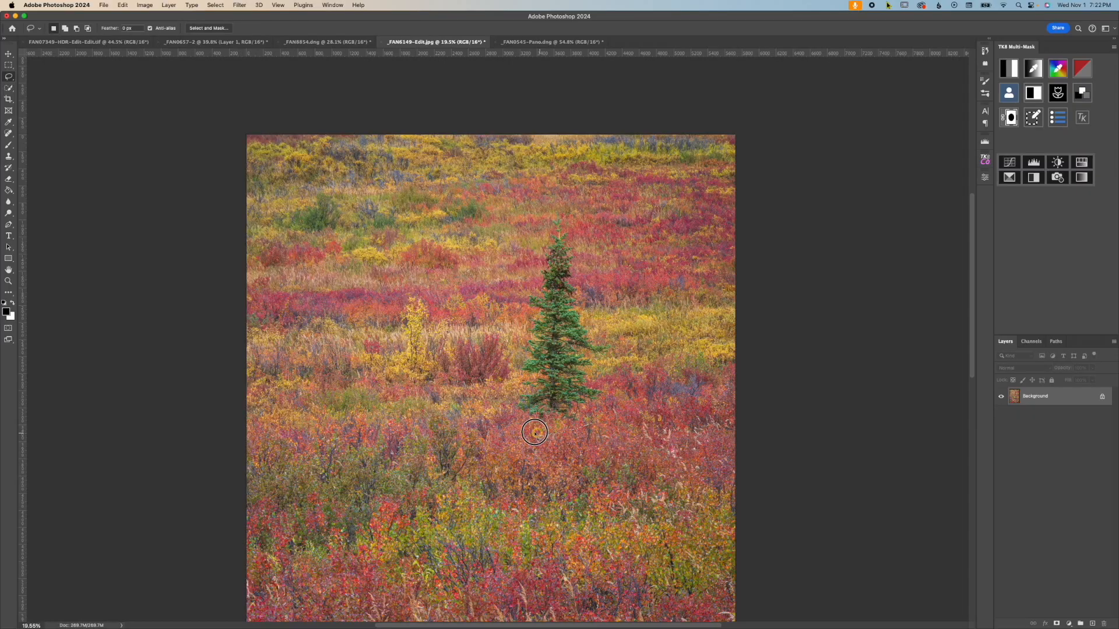